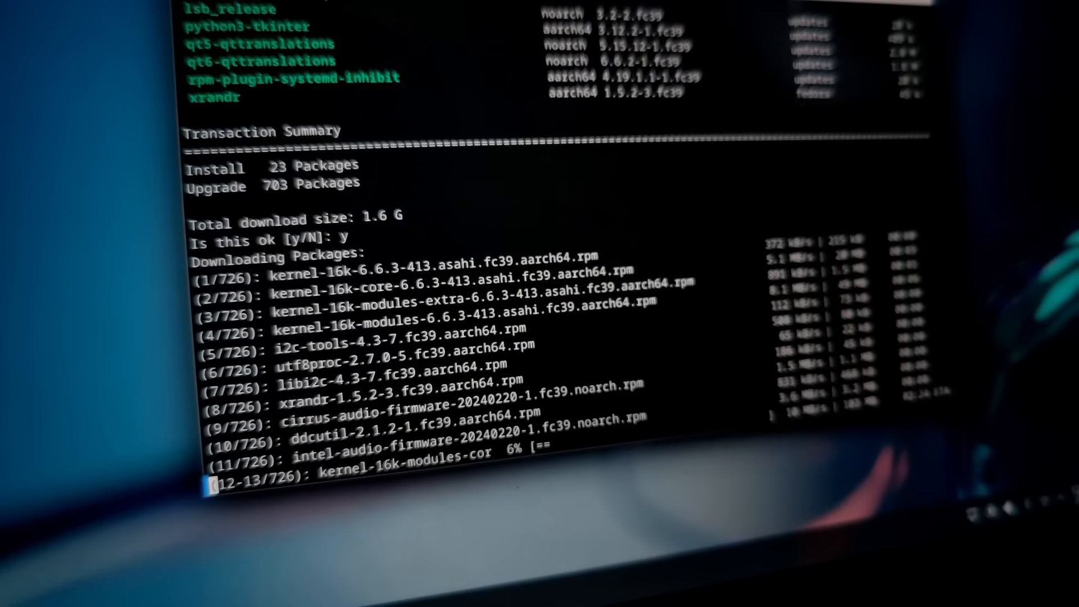
Scroll the Terminal output while dnf downloads the 726 packages (1.6 G).
{"action": "scroll", "scroll_direction": "down", "scroll_amount": 3}
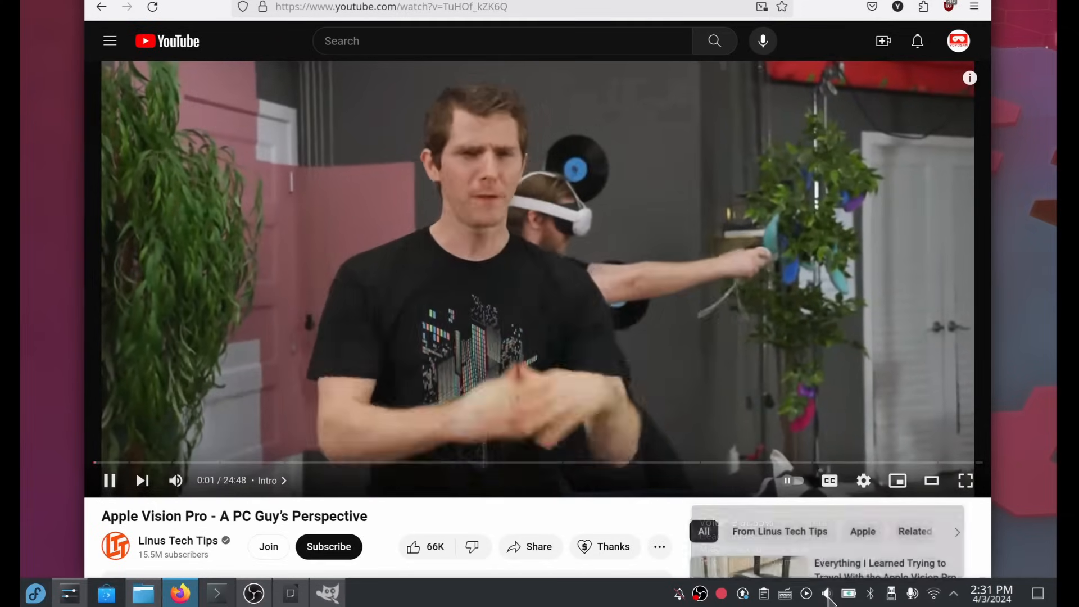
Open the system tray Audio Volume panel and review the audio devices and their levels.
{"action": "left_click", "coordinate": [827, 594]}
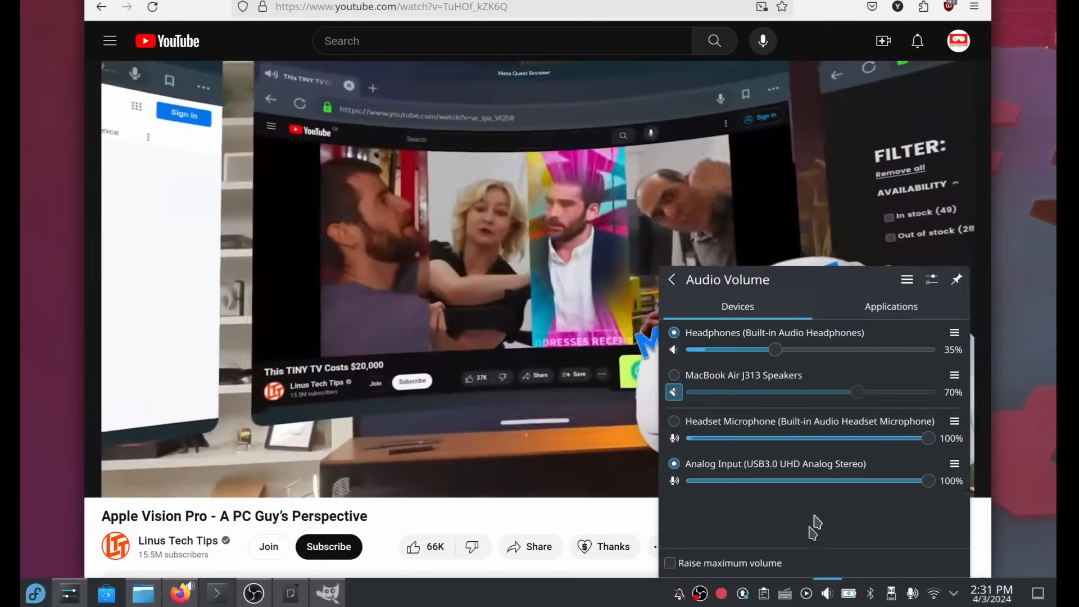
{"action": "left_click", "coordinate": [890, 306]}
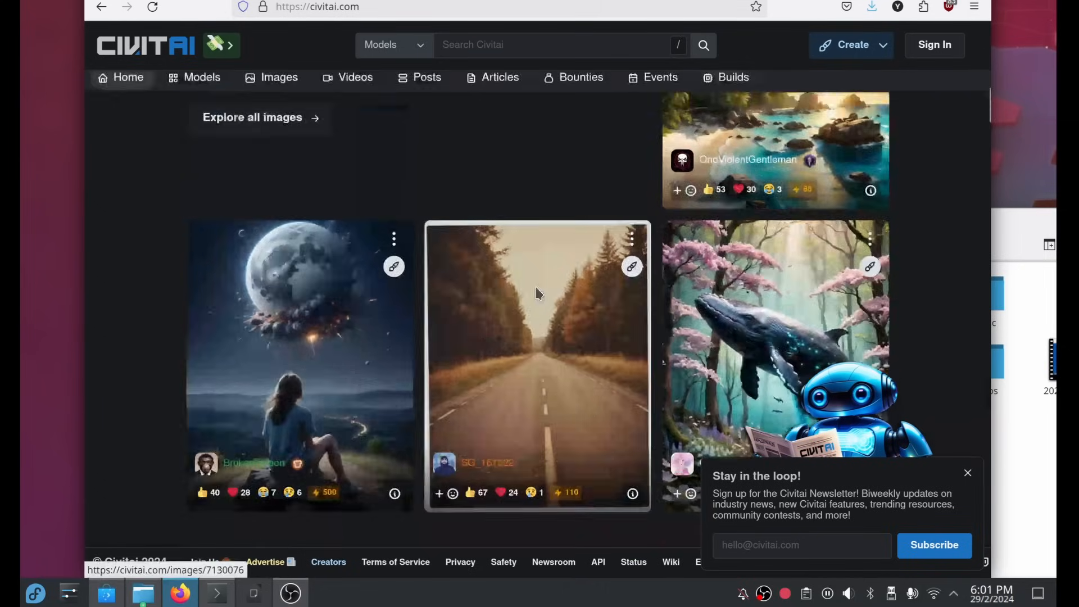
{"action": "scroll", "scroll_direction": "down", "scroll_amount": 3}
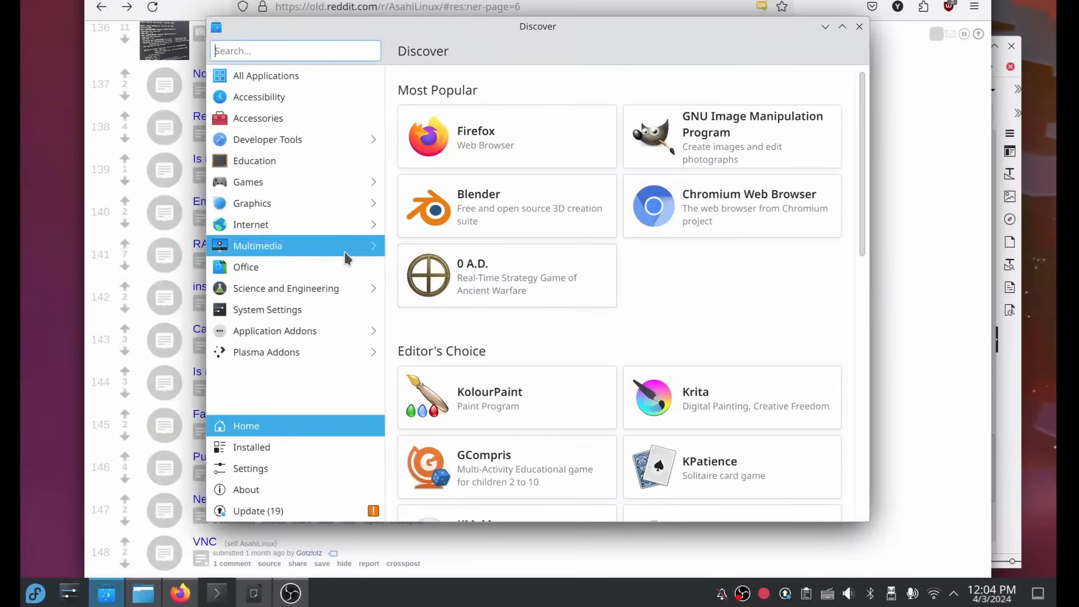
Browse Discover's Multimedia > Audio and Video Editors list, scrolling through the editors.
{"action": "left_click", "coordinate": [258, 246]}
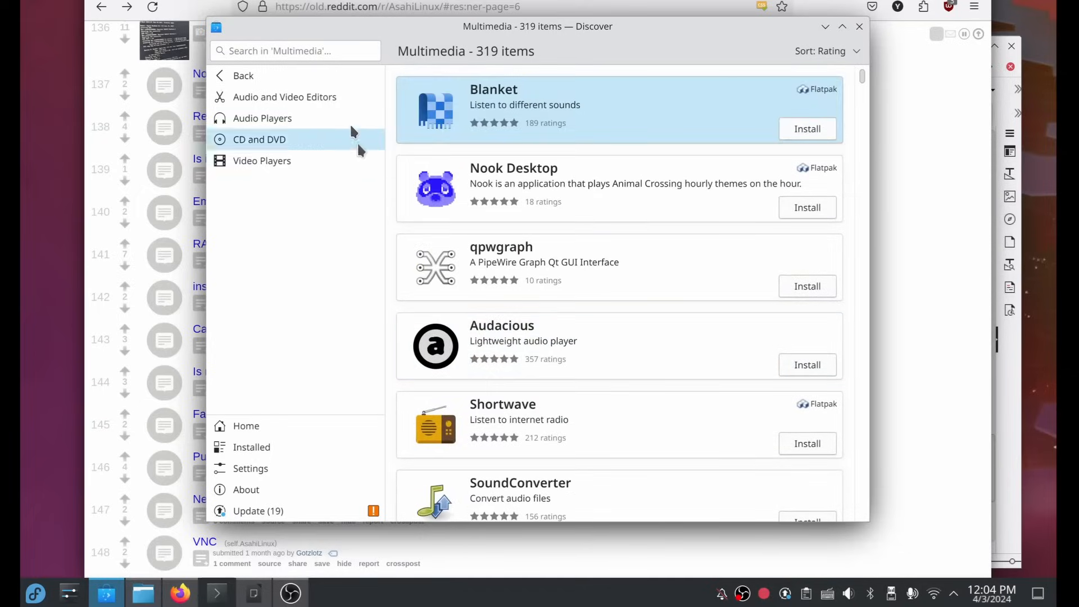
{"action": "left_click", "coordinate": [284, 96]}
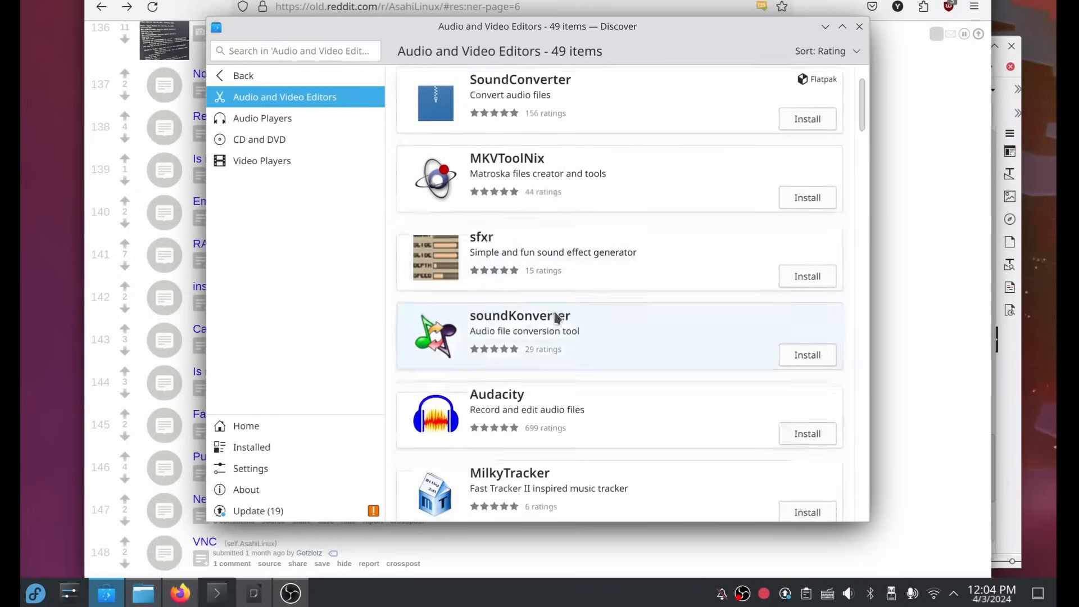
{"action": "scroll", "scroll_direction": "down", "scroll_amount": 3}
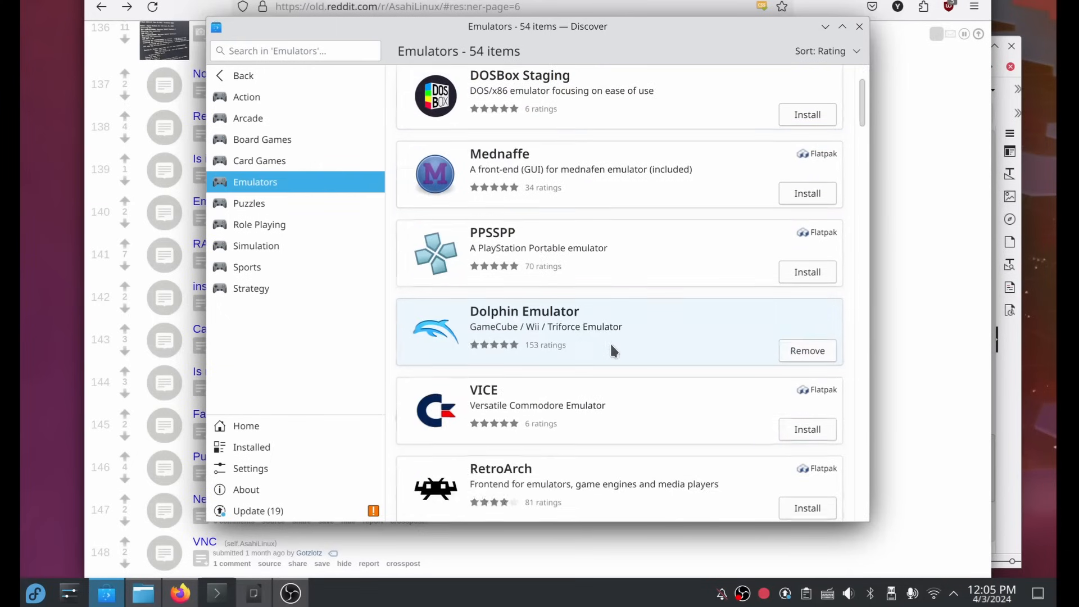
{"action": "scroll", "scroll_direction": "down", "scroll_amount": 3}
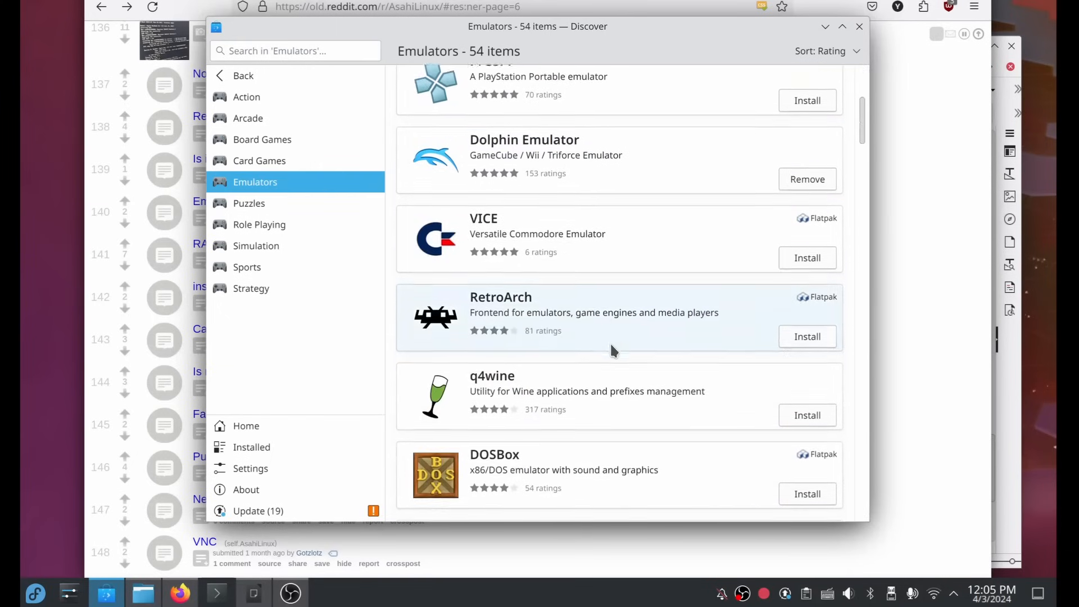
{"action": "scroll", "scroll_direction": "up", "scroll_amount": 3}
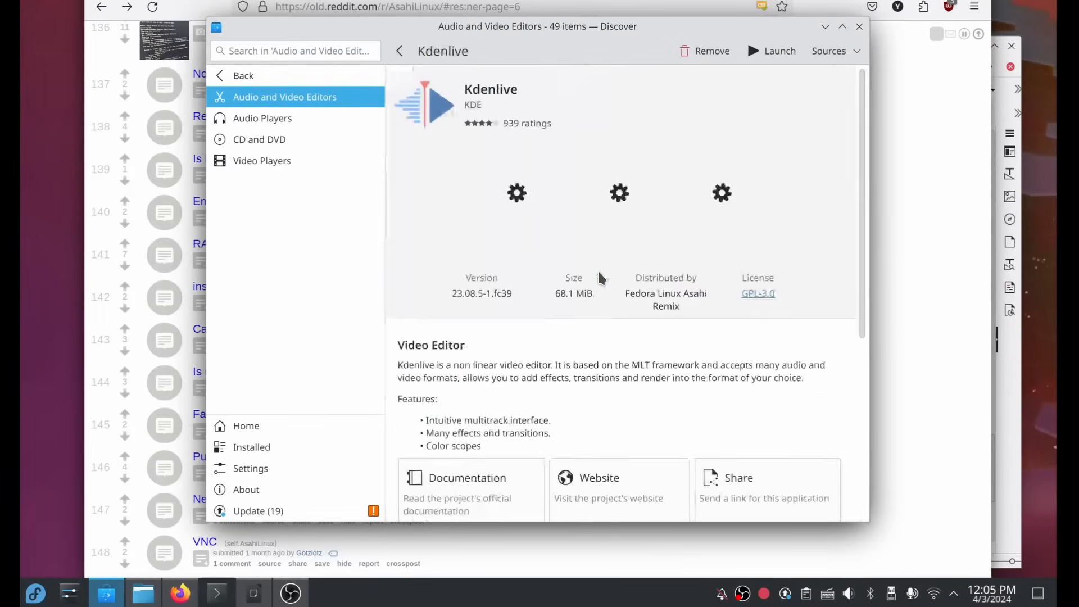
{"action": "mouse_move", "coordinate": [586, 401]}
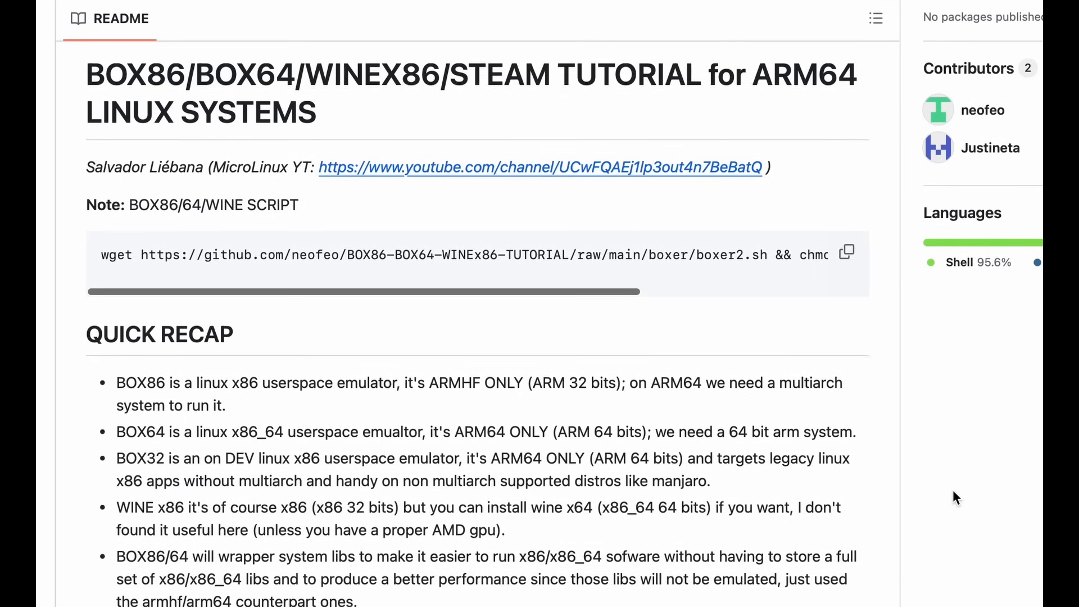
{"action": "scroll", "scroll_direction": "down", "scroll_amount": 3}
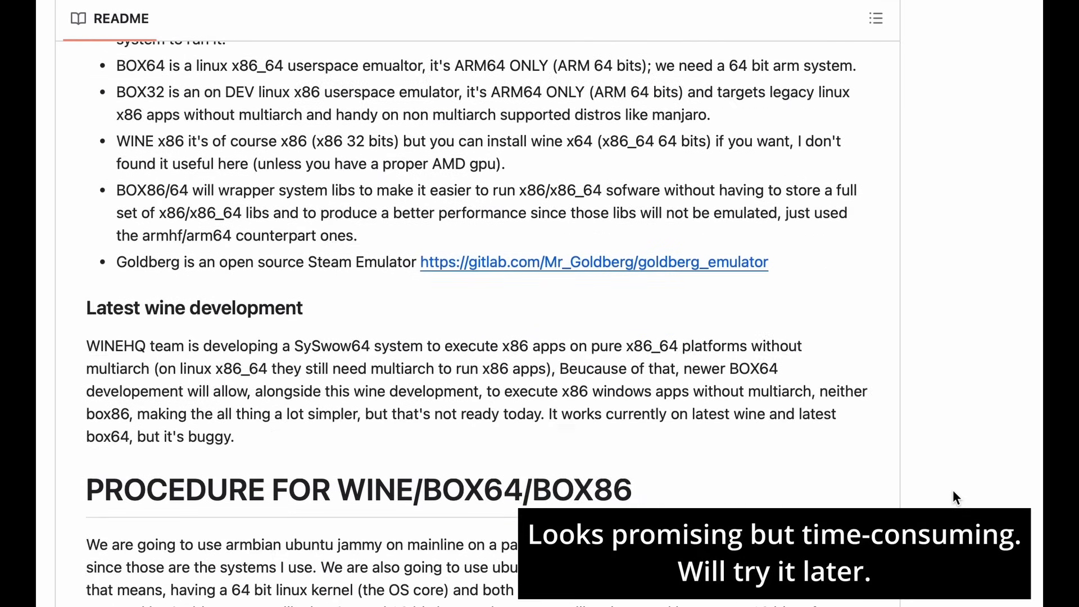
{"action": "scroll", "scroll_direction": "down", "scroll_amount": 3}
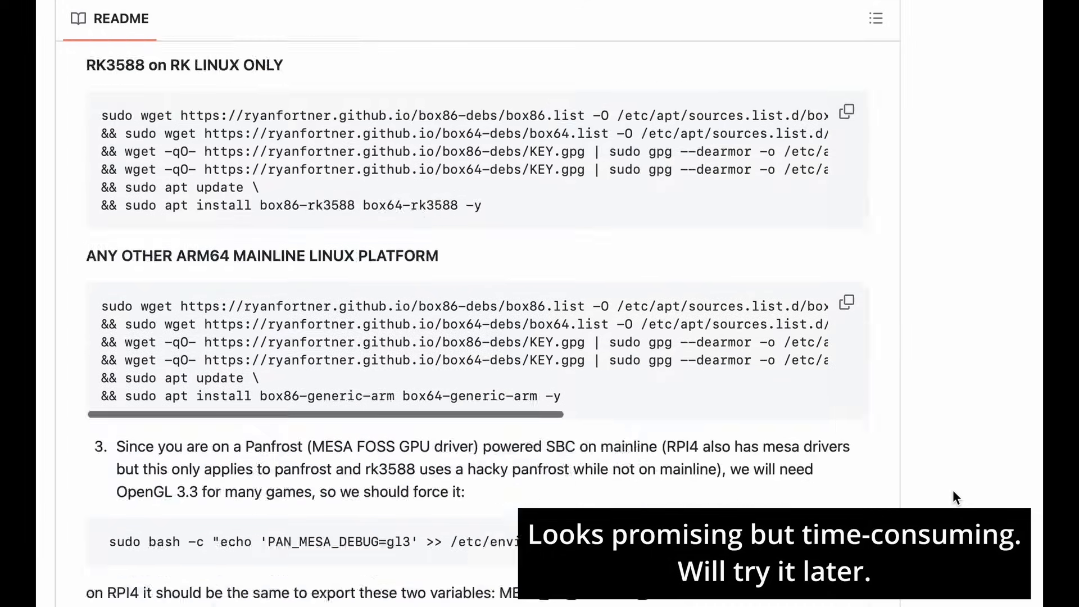
{"action": "scroll", "scroll_direction": "down", "scroll_amount": 3}
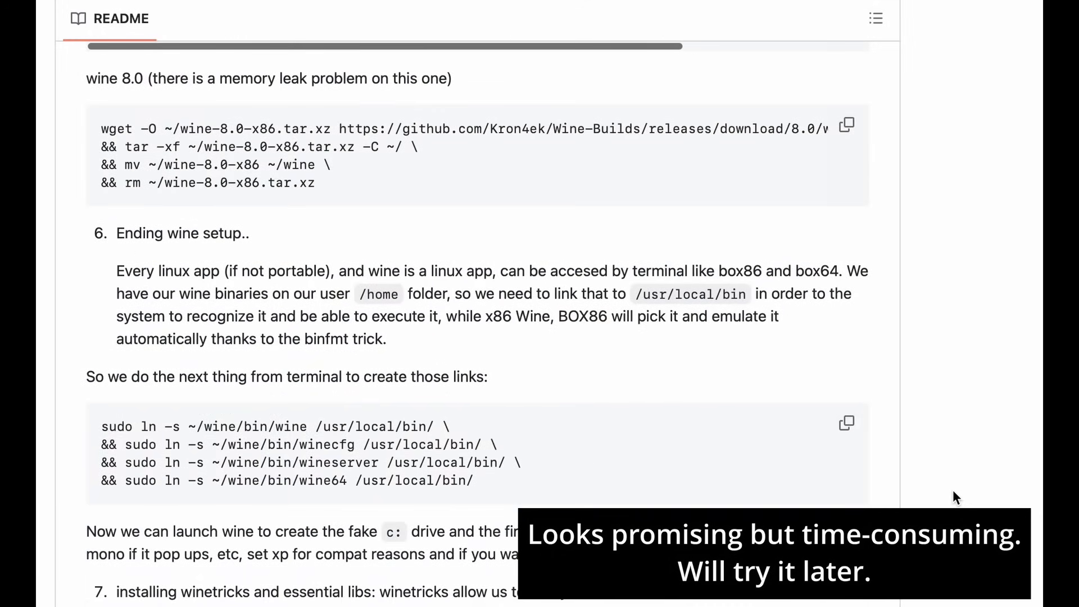
{"action": "scroll", "scroll_direction": "down", "scroll_amount": 3}
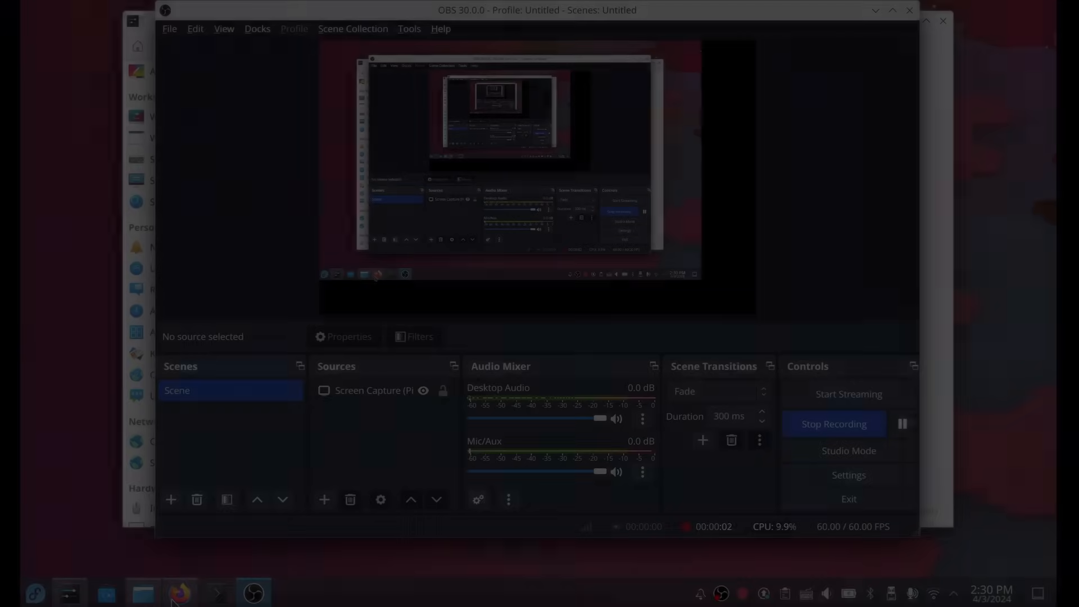
Switch to Firefox's Markdown editors article, scroll through it, and launch GIMP 2.10.
{"action": "left_click", "coordinate": [179, 592]}
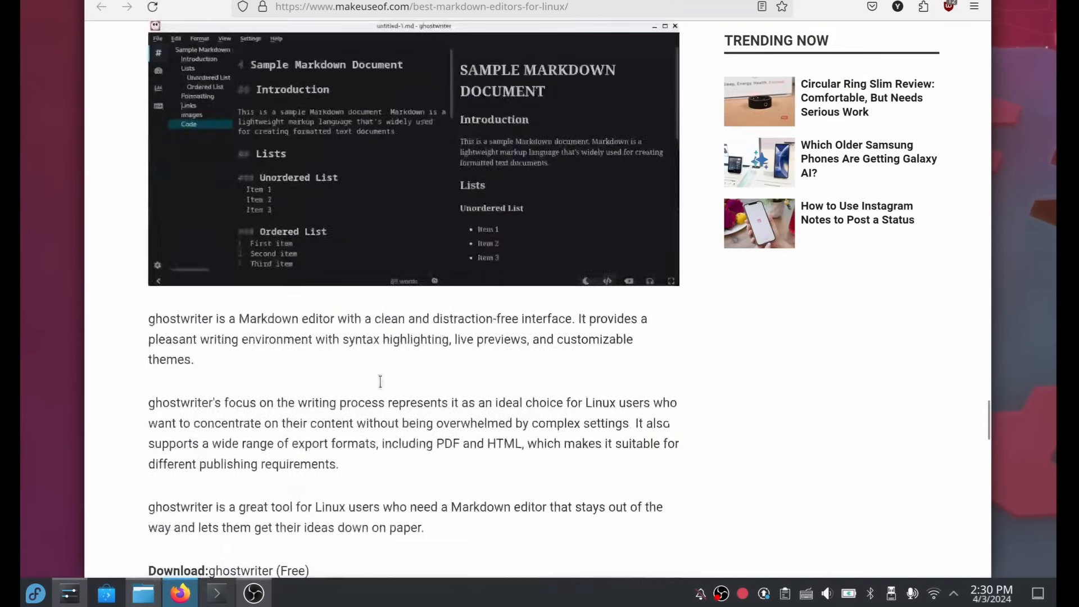
{"action": "scroll", "scroll_direction": "down", "scroll_amount": 3}
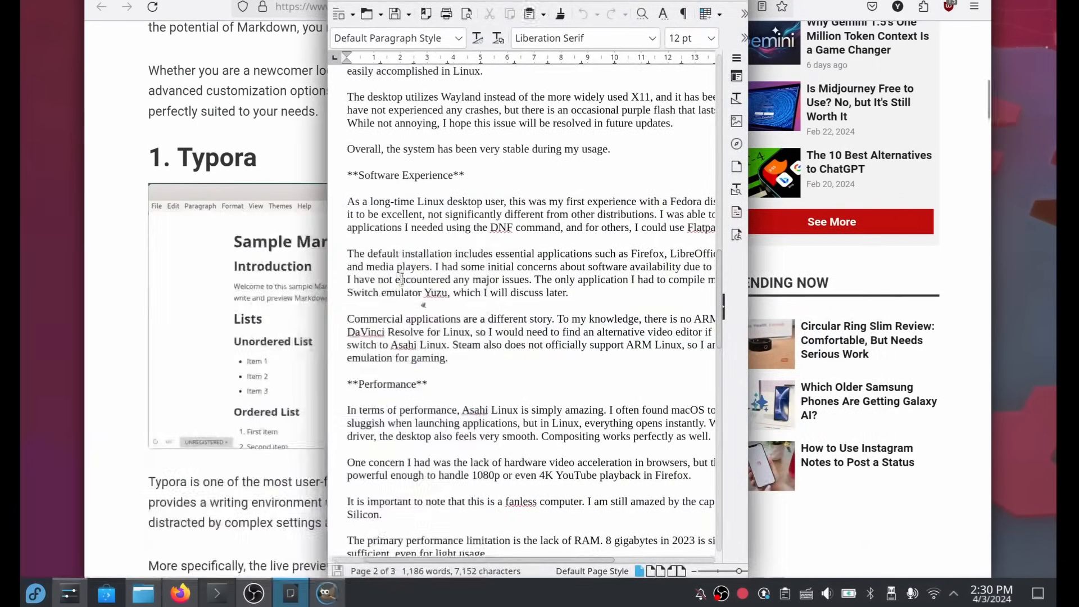
{"action": "left_click", "coordinate": [364, 593]}
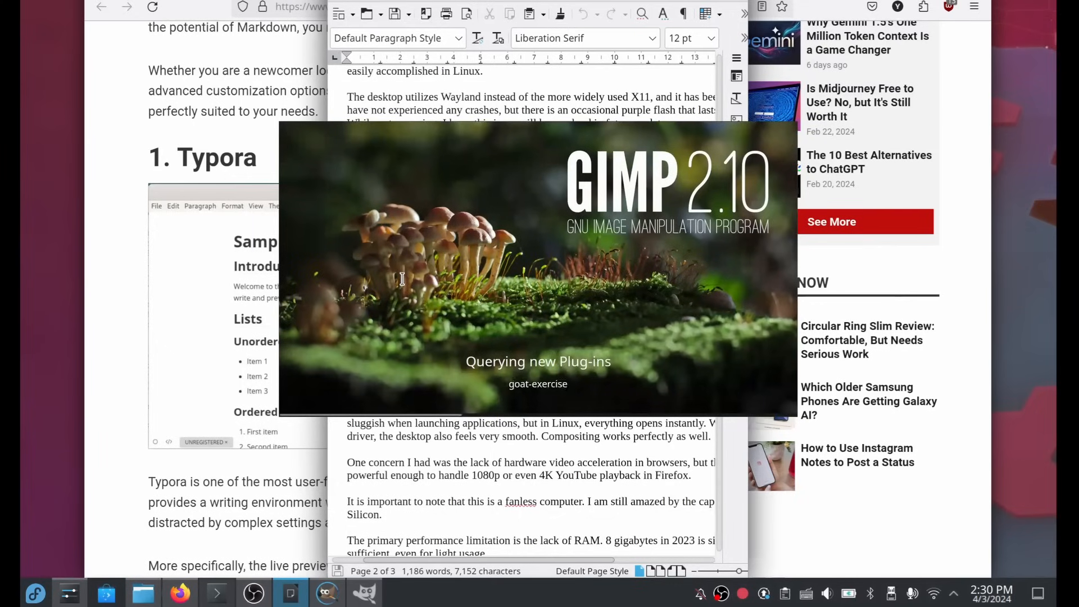